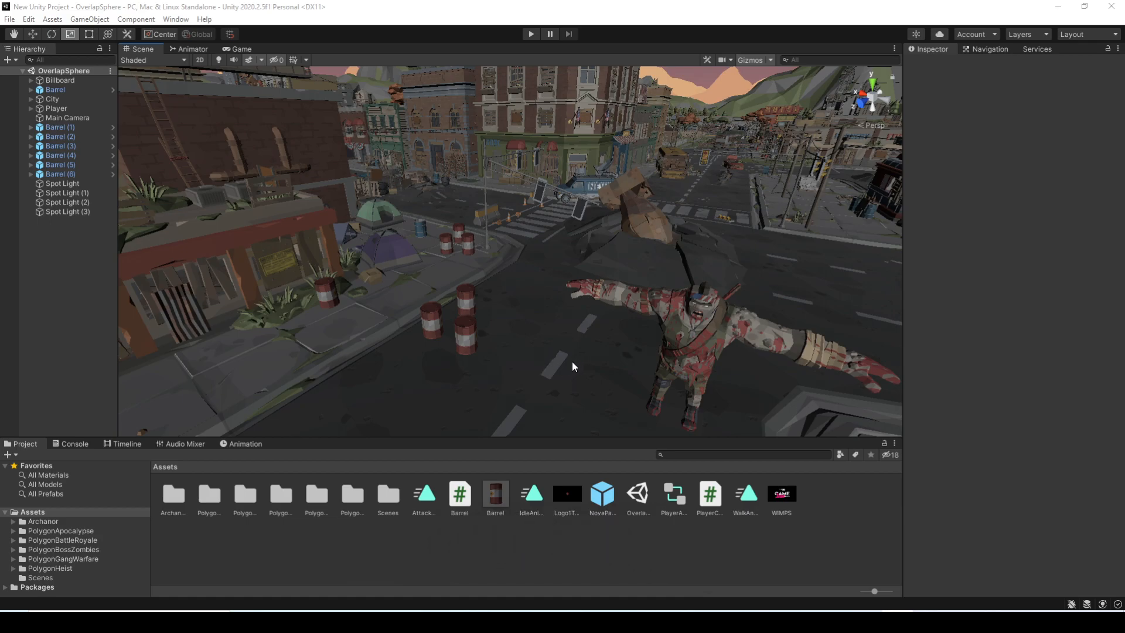
mouse_move(574, 355)
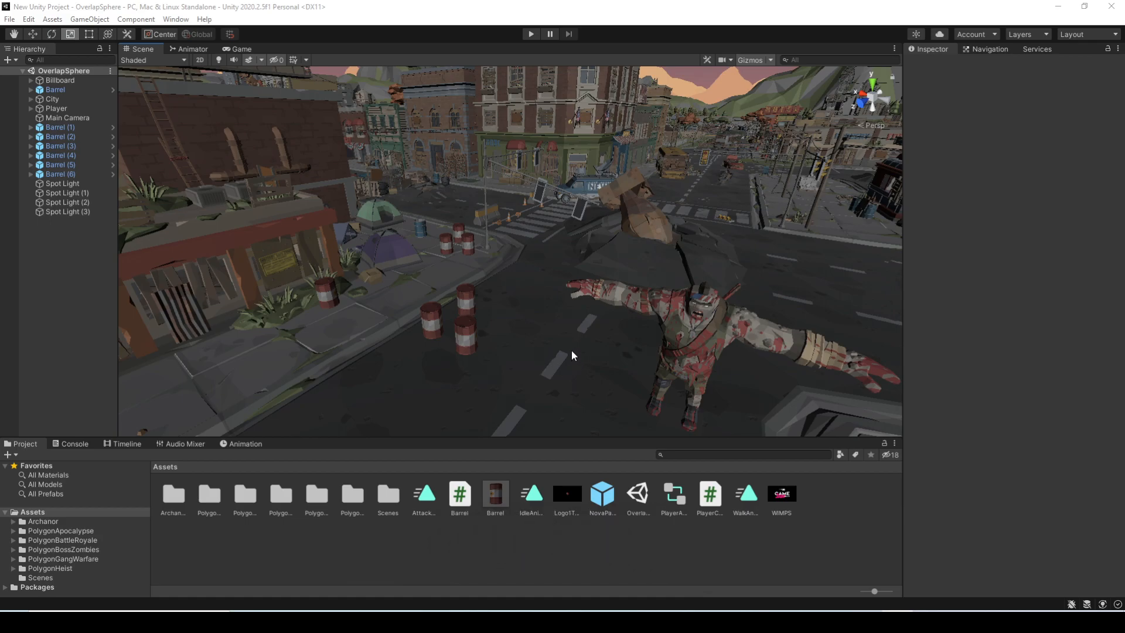
mouse_move(560, 343)
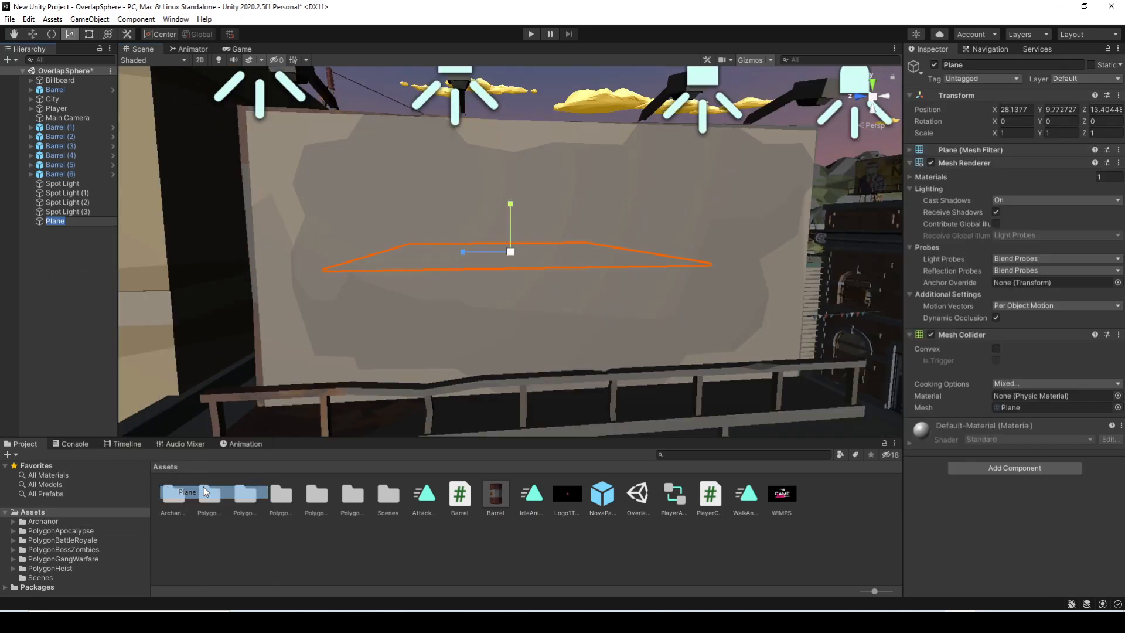
- Rotate the plane upright (X 90) and name it BillboardScreen over the billboard frame
text(90)
text(BillboardSc)
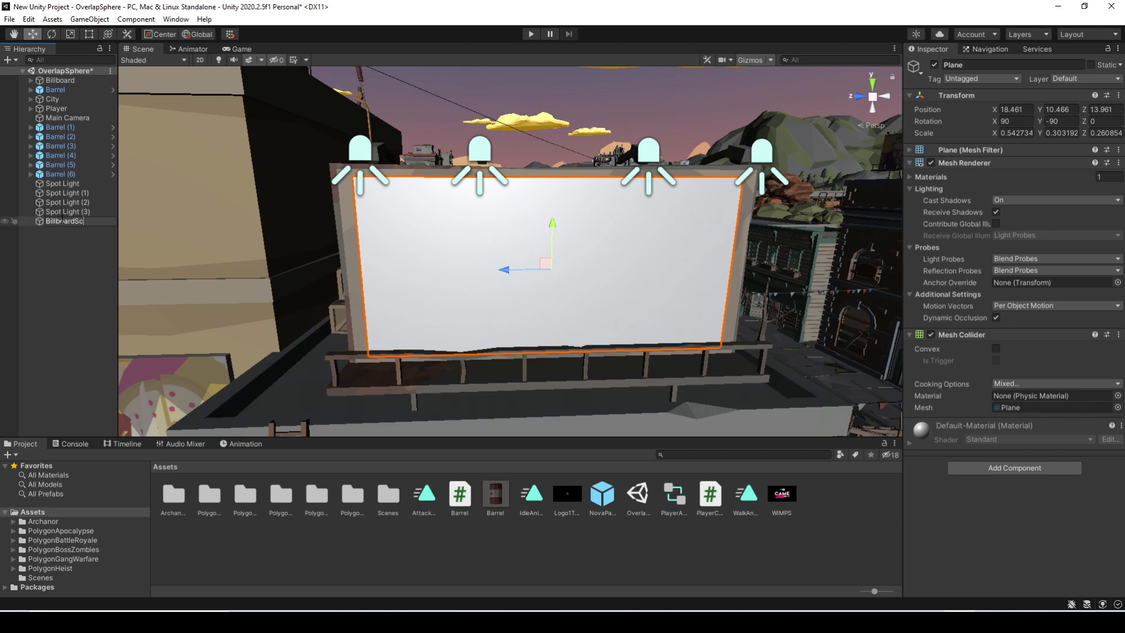
key(Return)
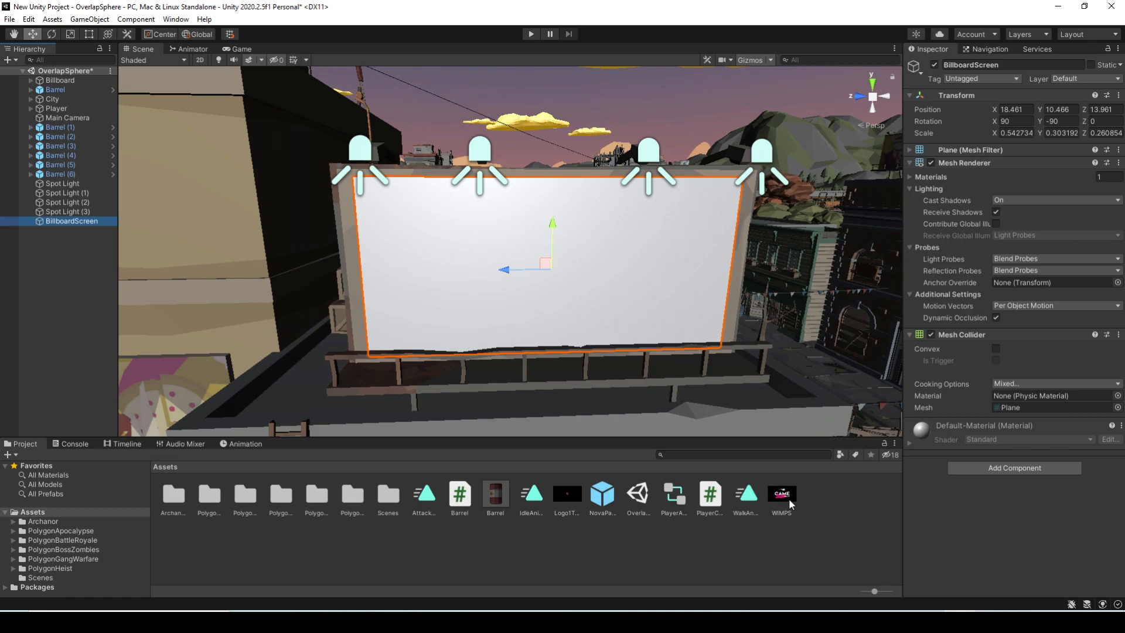
- Assign the WIMPS clip to BillboardScreen as a Video Player and preview it in a play test
click(780, 495)
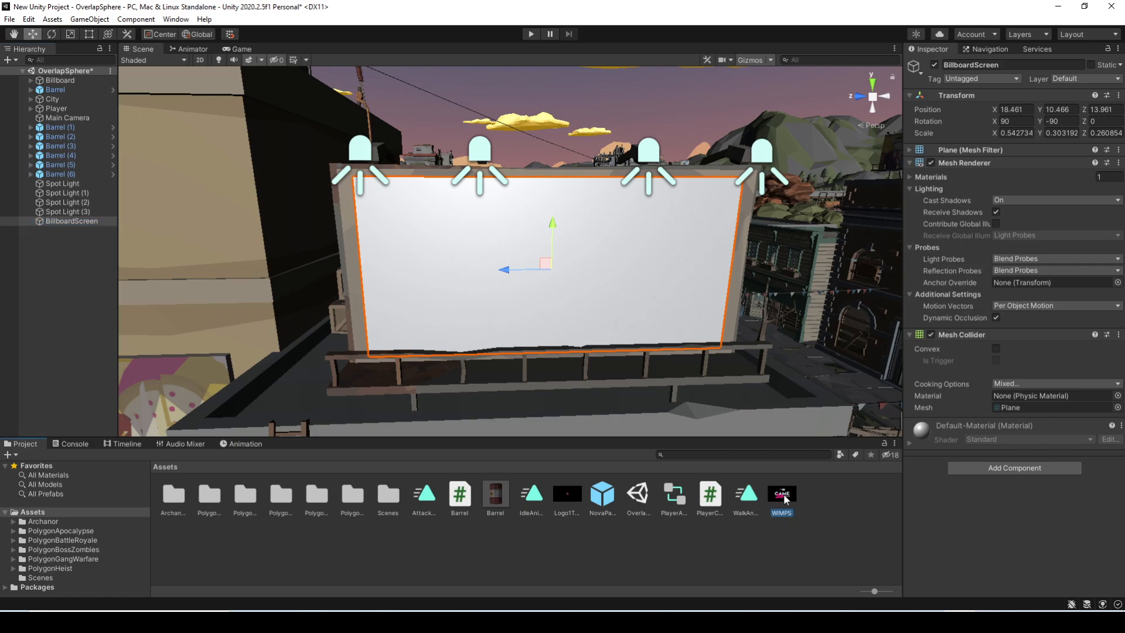
click(71, 220)
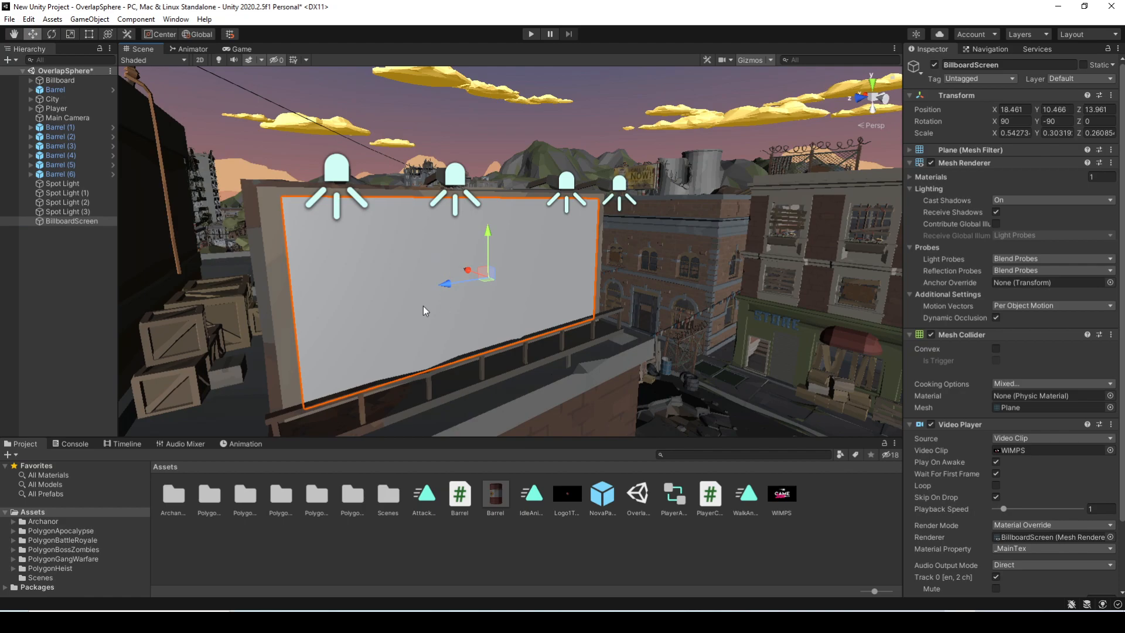
mouse_move(955, 420)
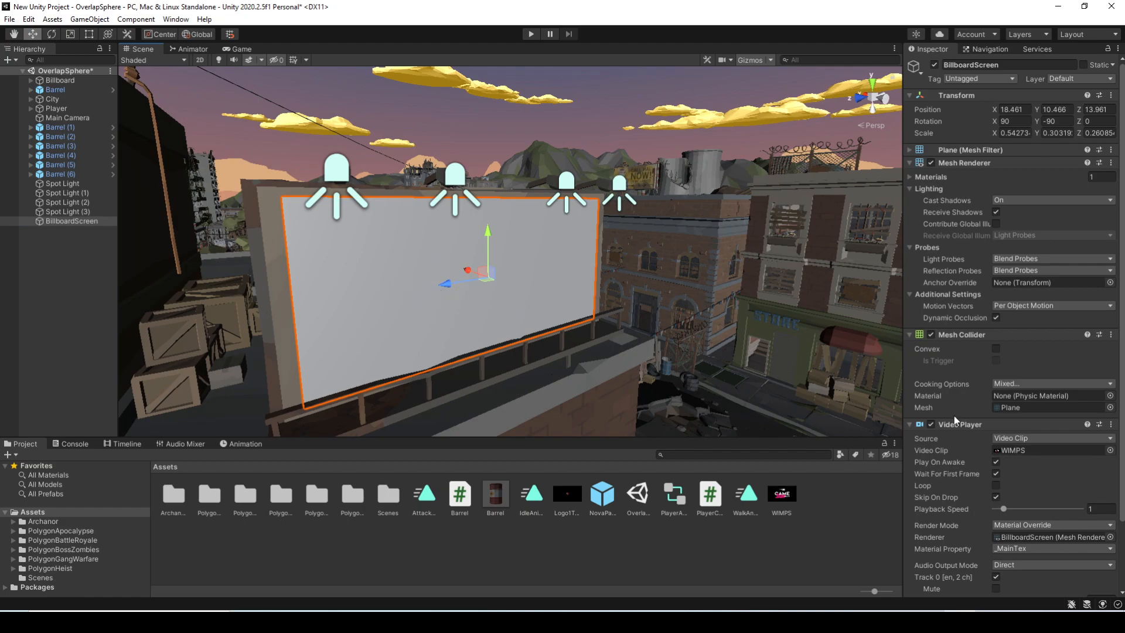
mouse_move(881, 405)
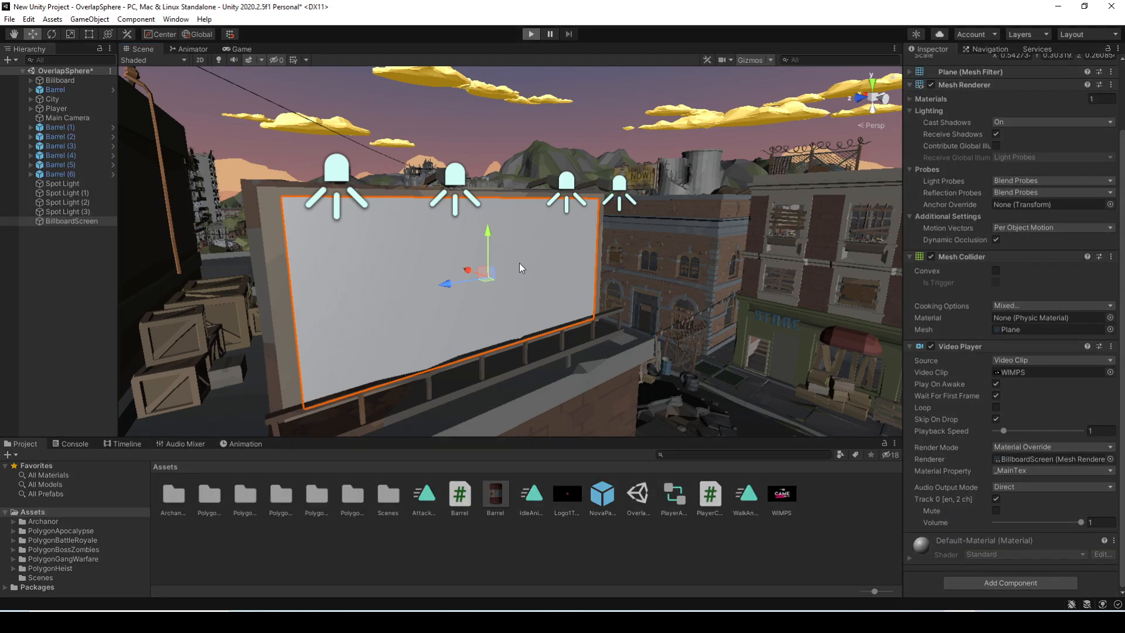
click(530, 34)
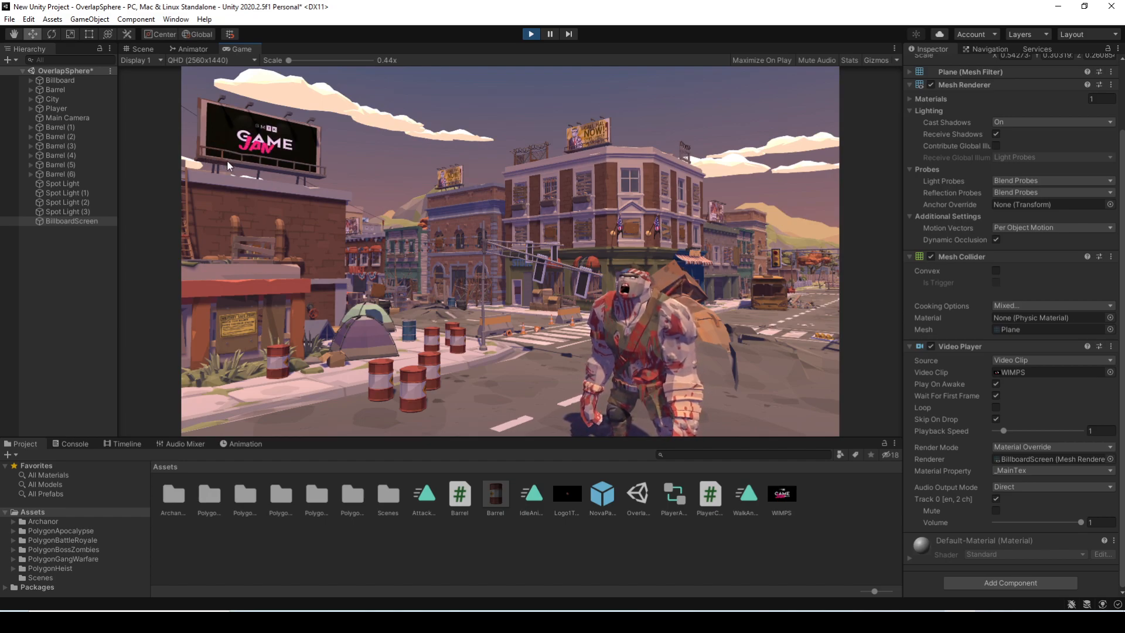
click(141, 48)
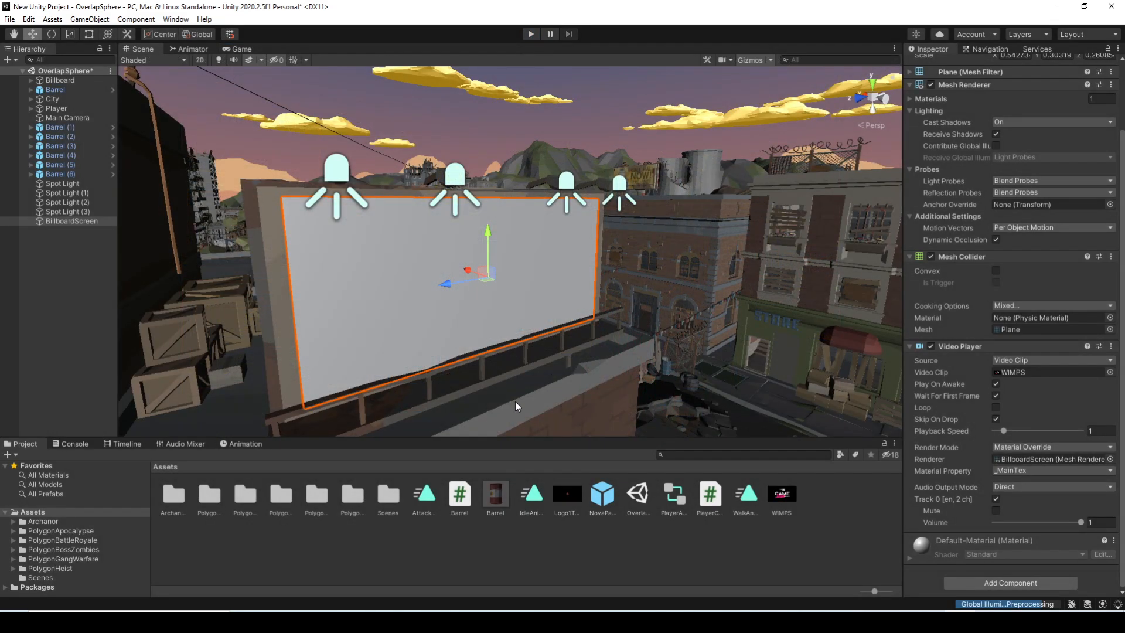
mouse_move(598, 333)
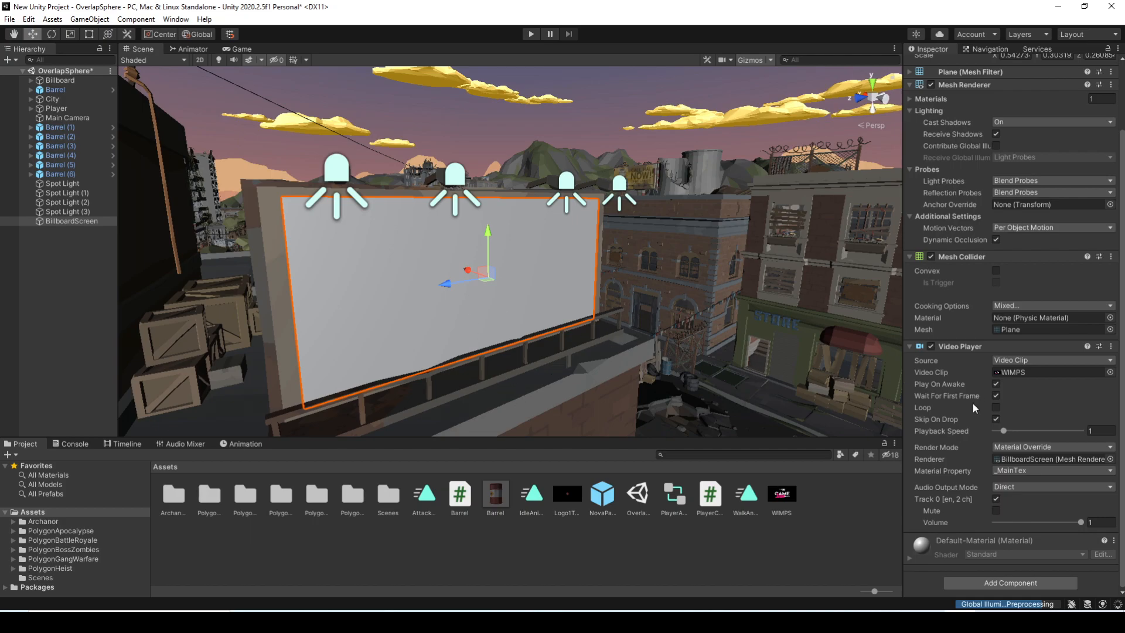
- Enable Loop on the billboard's Video Player so the WIMPS clip repeats
click(995, 383)
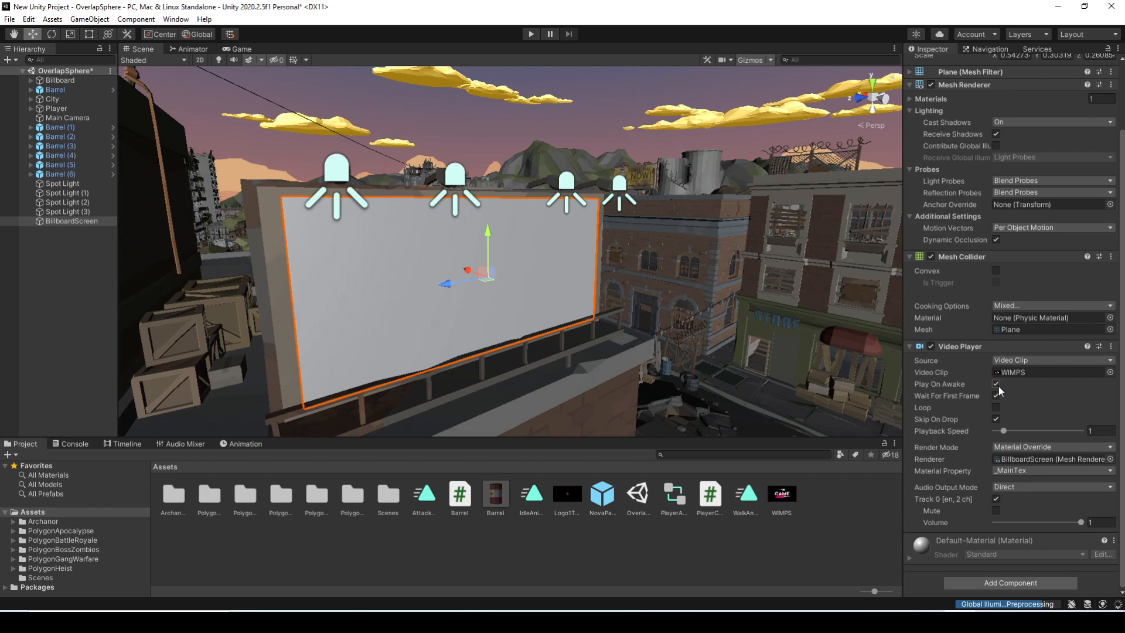
click(996, 395)
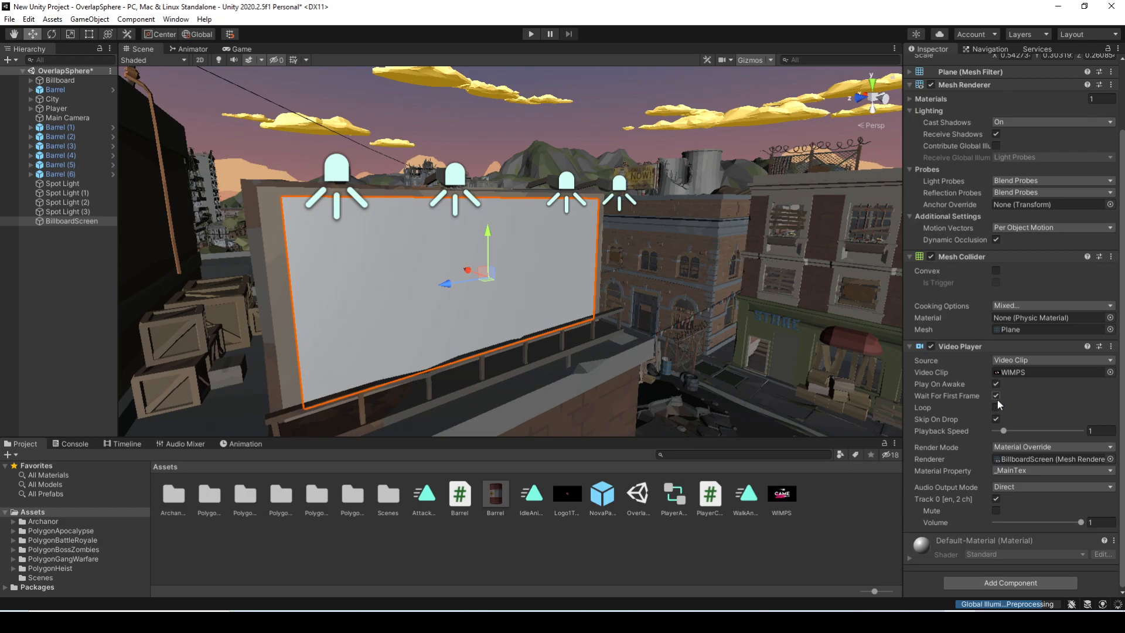
click(996, 408)
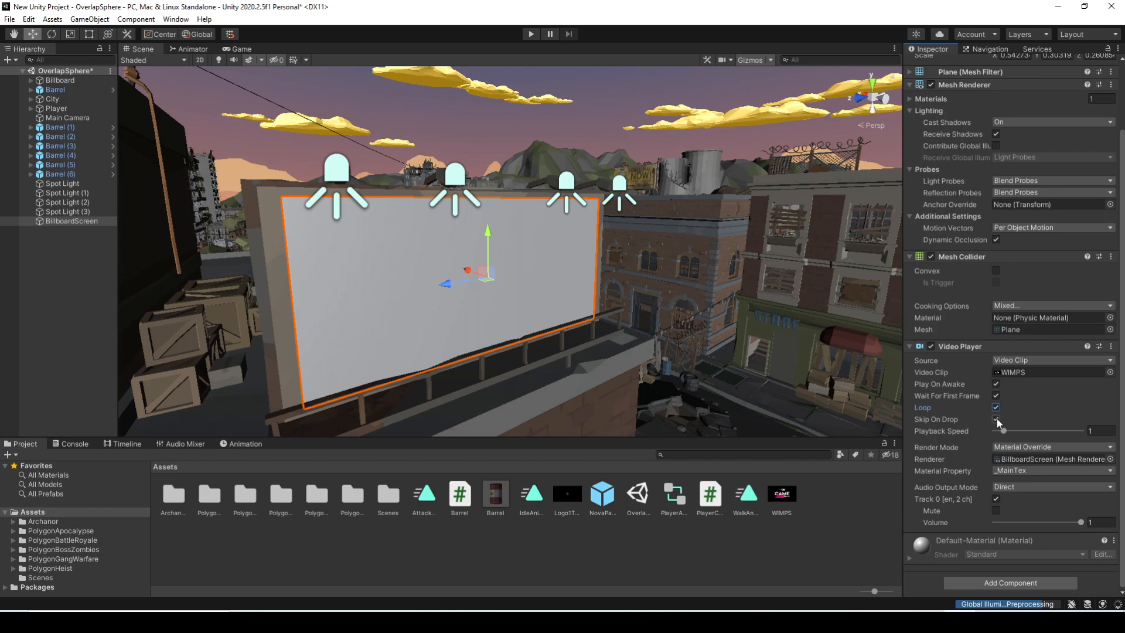
mouse_move(996, 426)
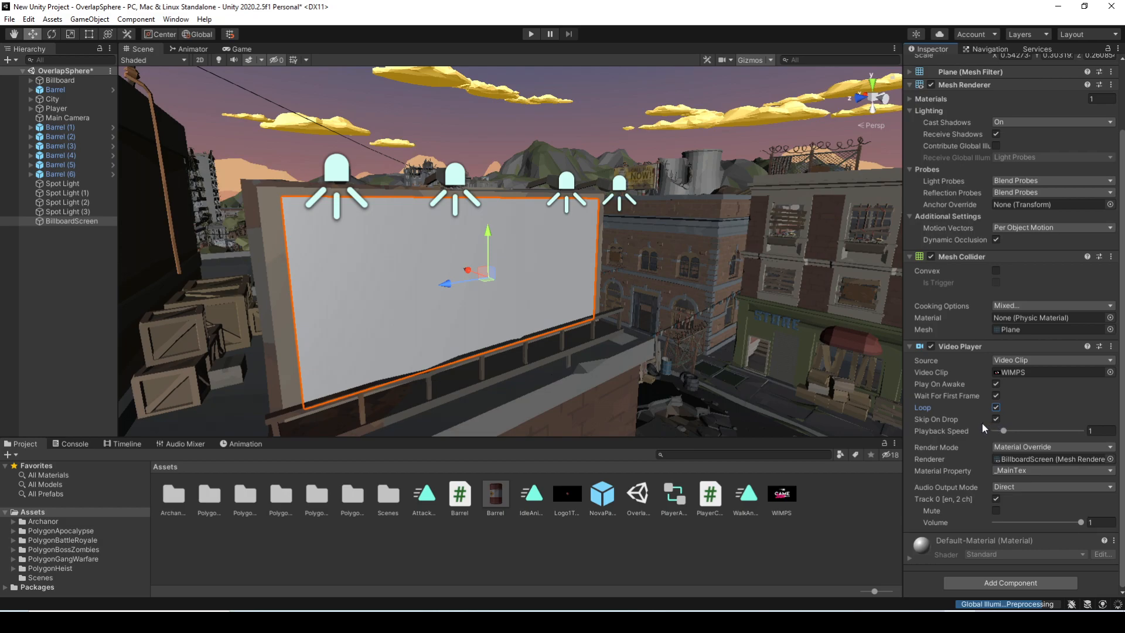
mouse_move(961, 423)
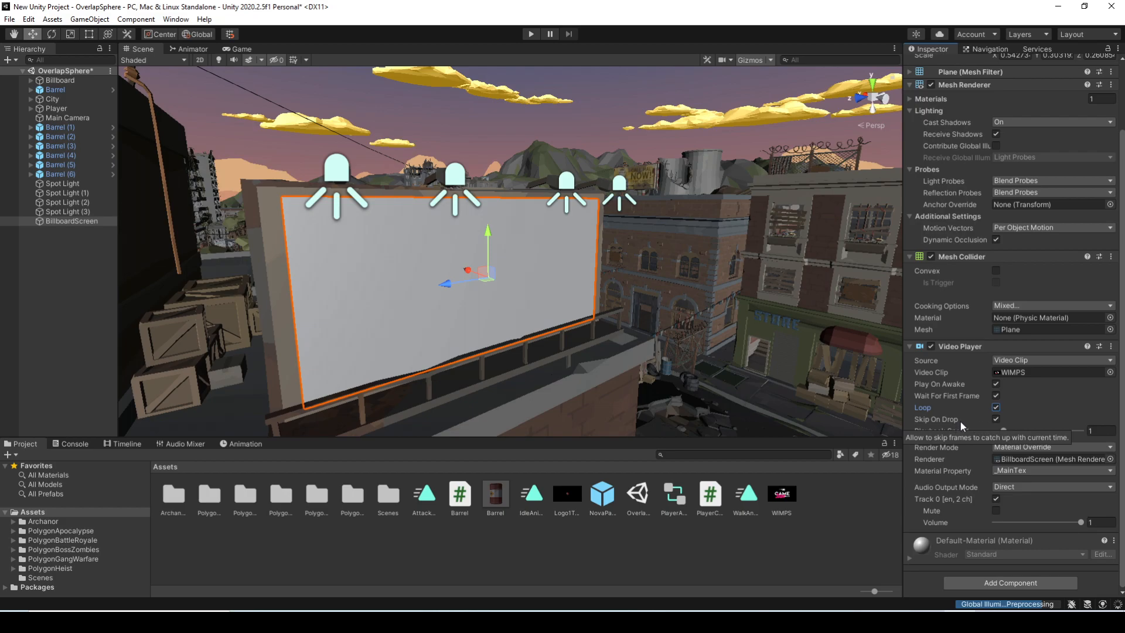
mouse_move(965, 427)
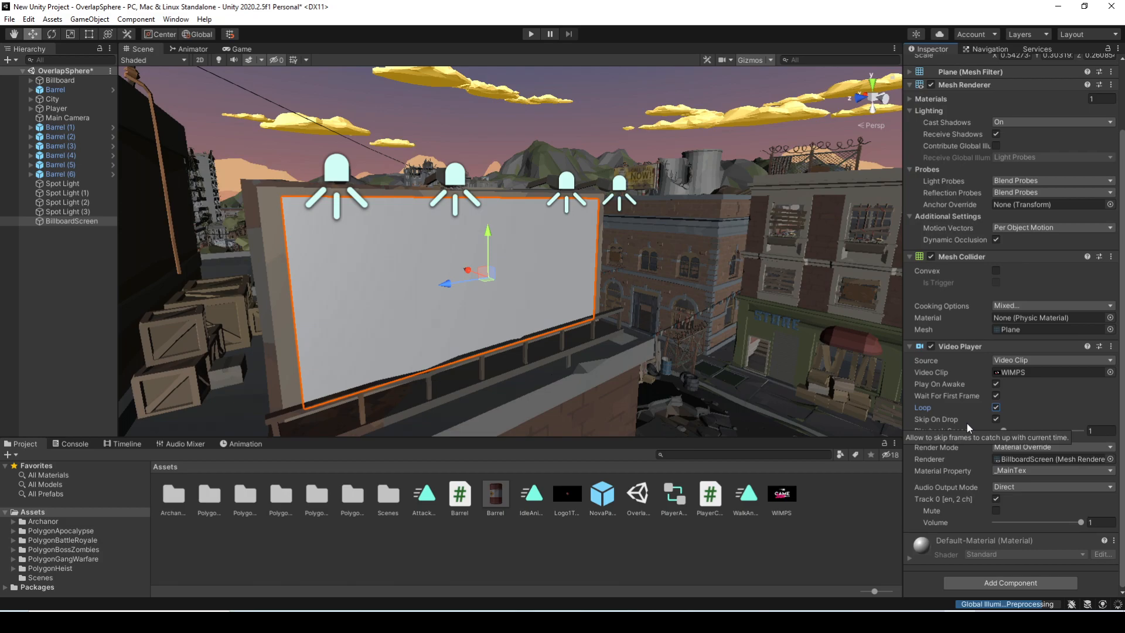
mouse_move(1003, 441)
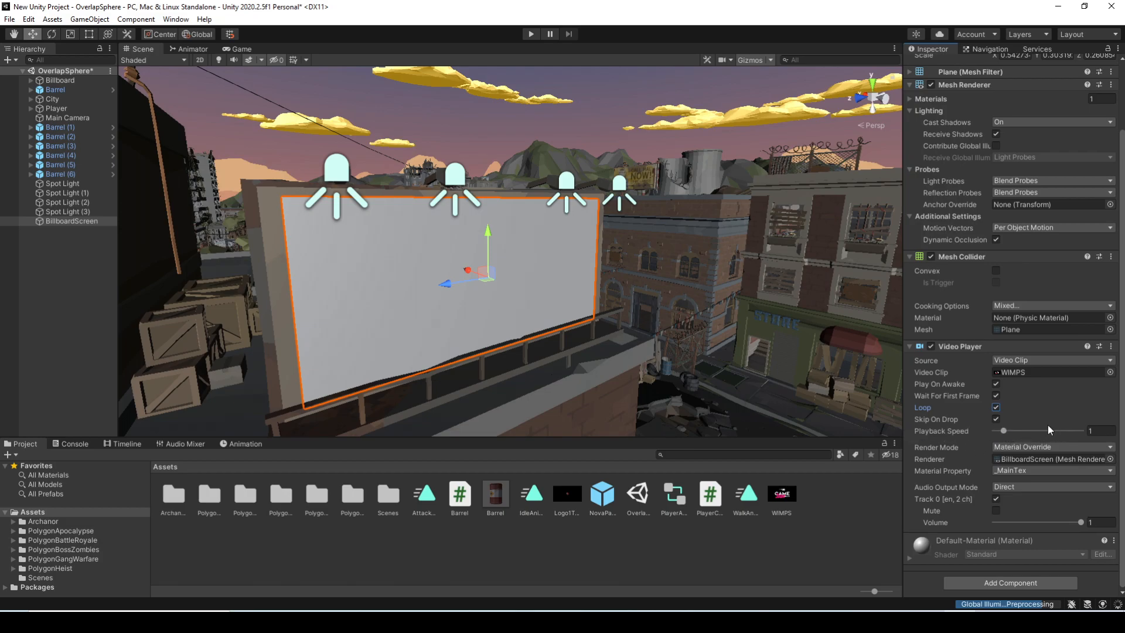
mouse_move(989, 452)
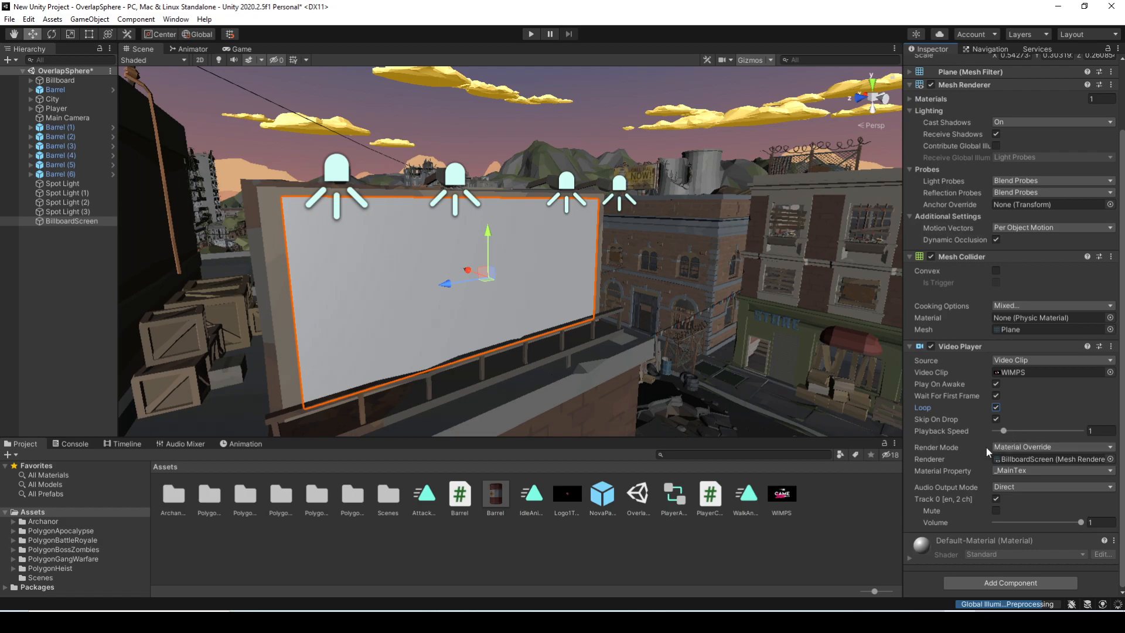
mouse_move(961, 461)
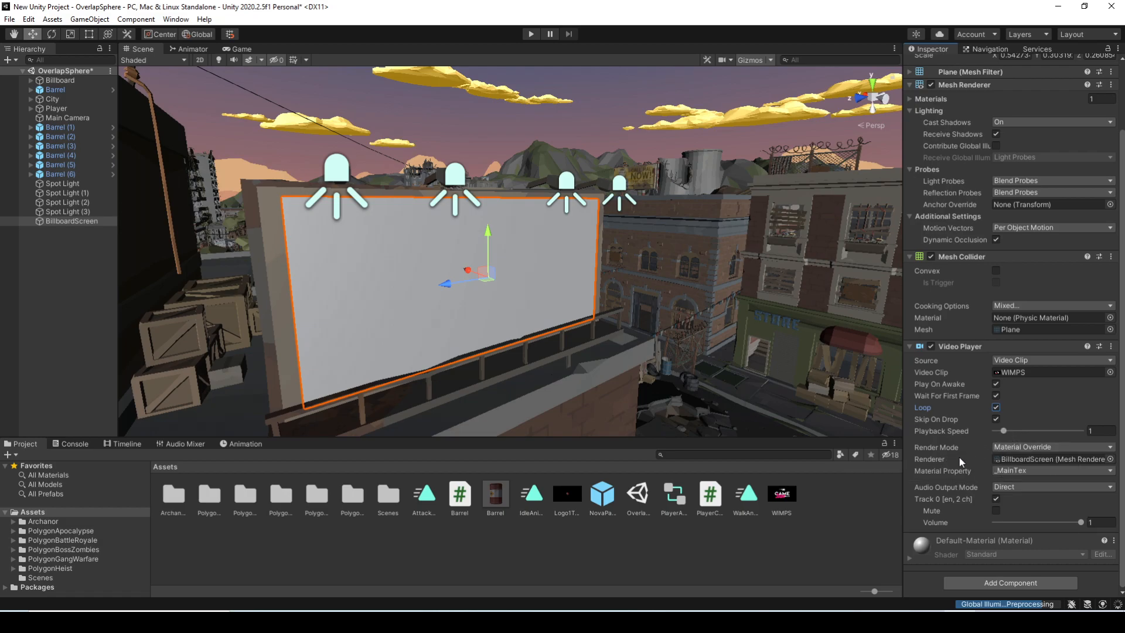
- Keep Render Mode on Material Override and mute the billboard video's audio
click(1051, 447)
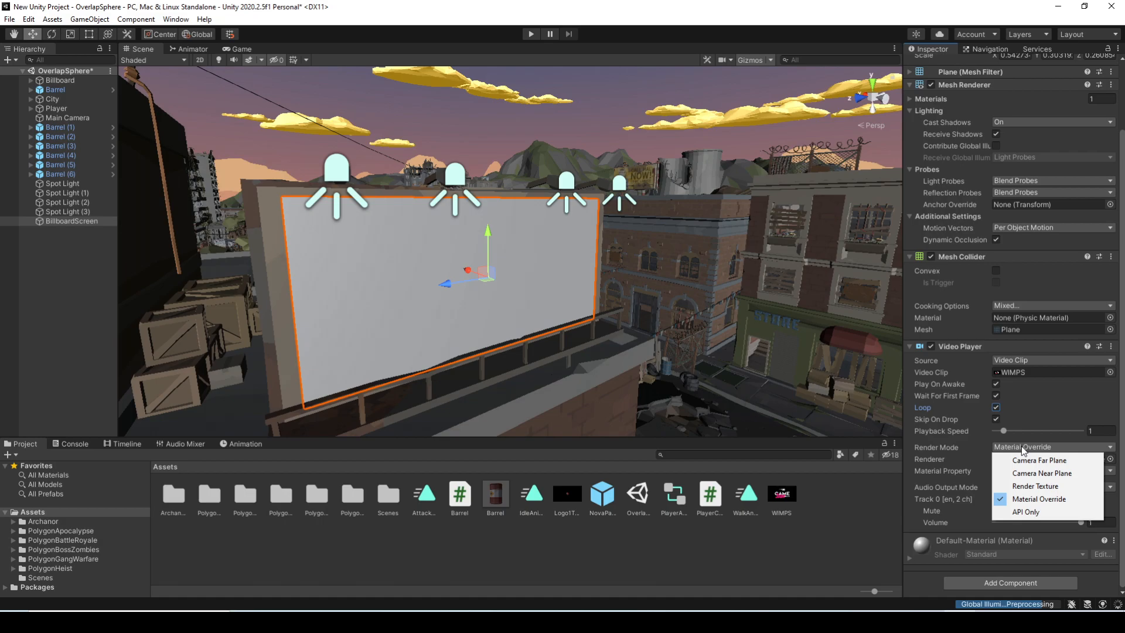
mouse_move(1035, 486)
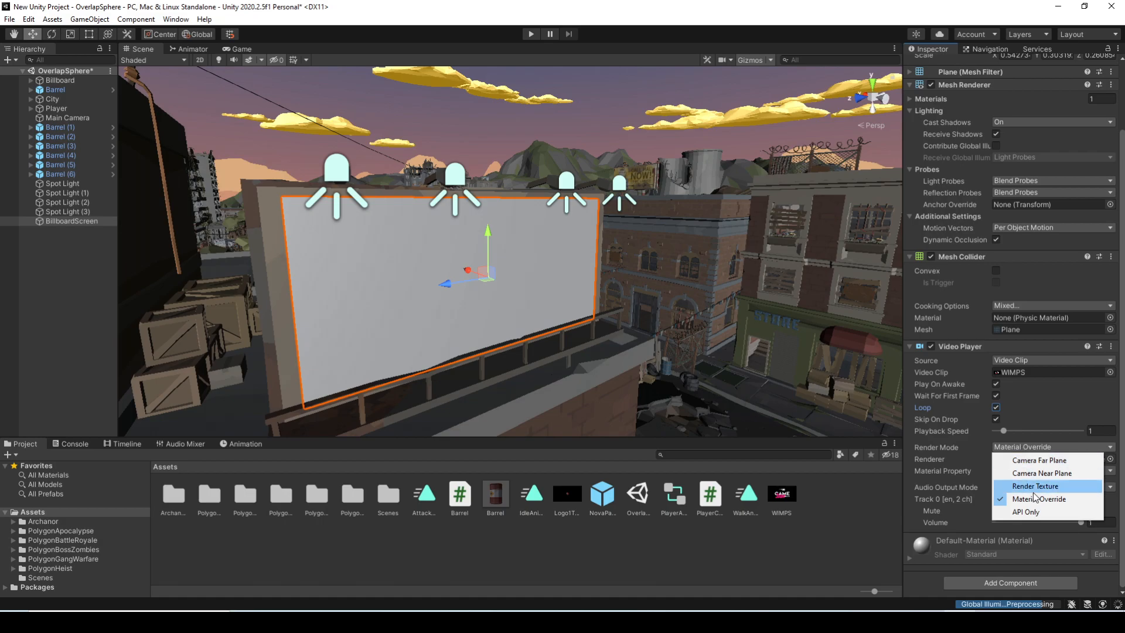
mouse_move(1035, 495)
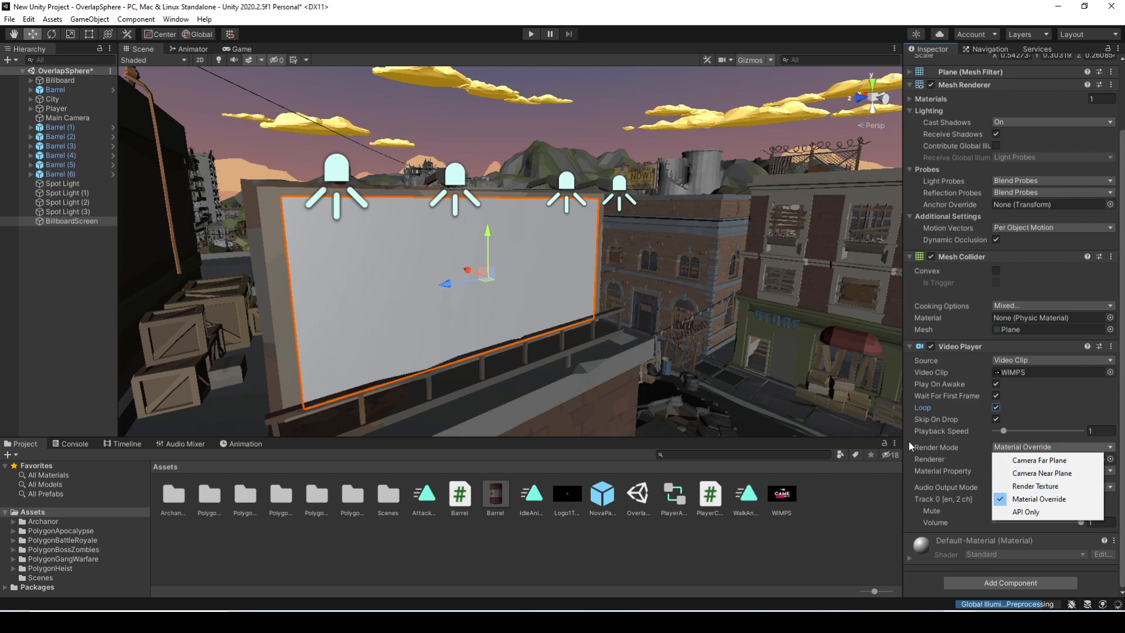
click(1038, 499)
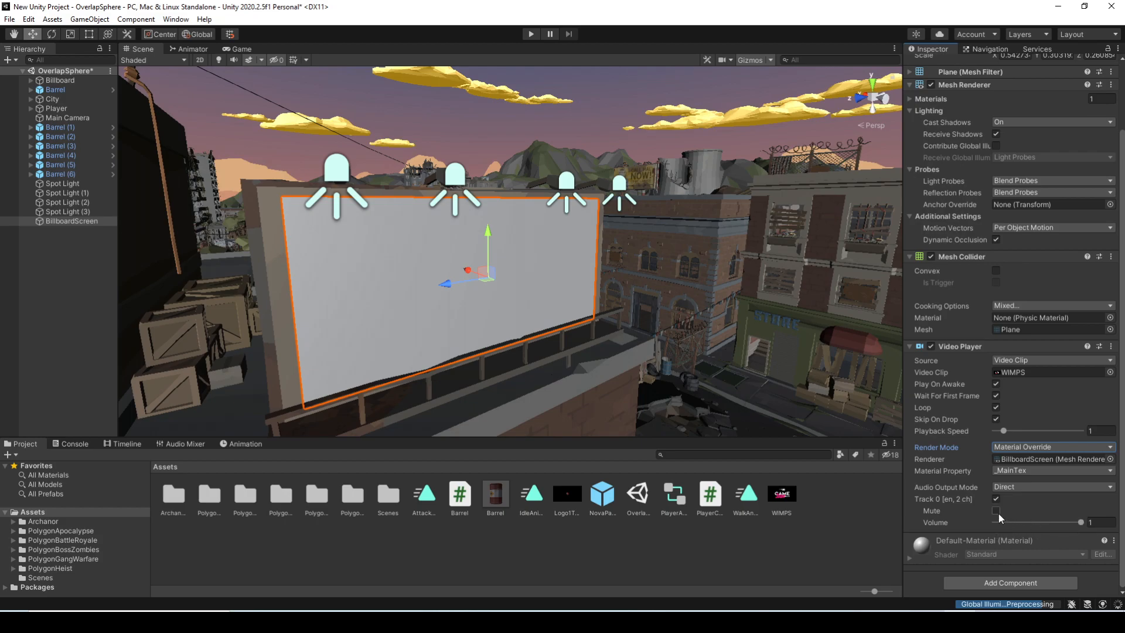
click(995, 511)
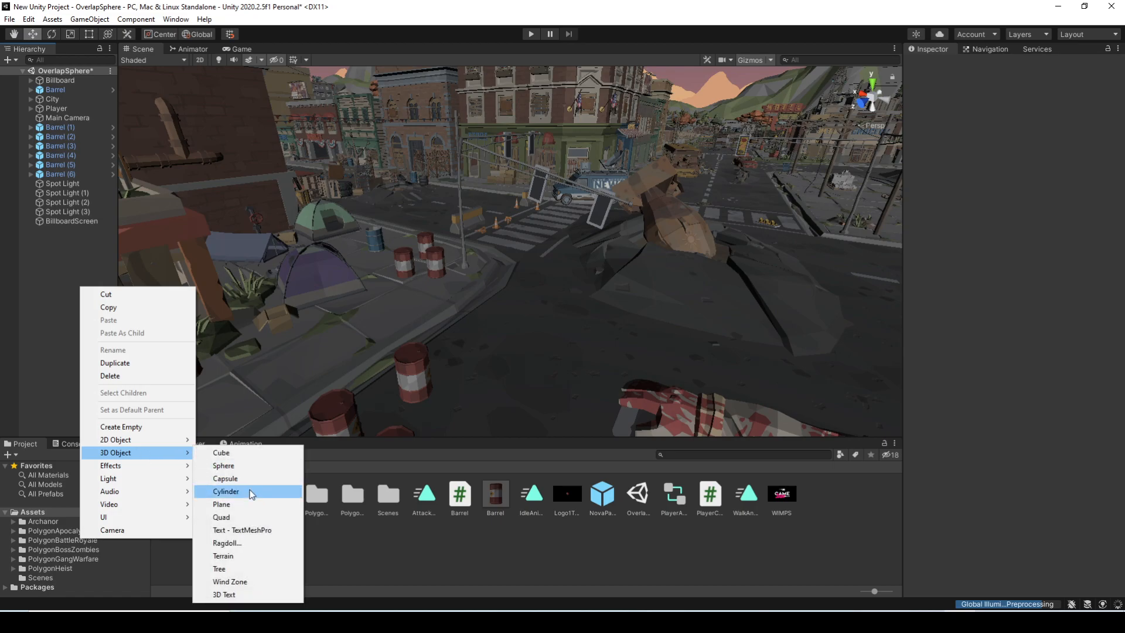
- Add a large Cylinder carrying the WIMPS Video Player, looped and muted
click(226, 491)
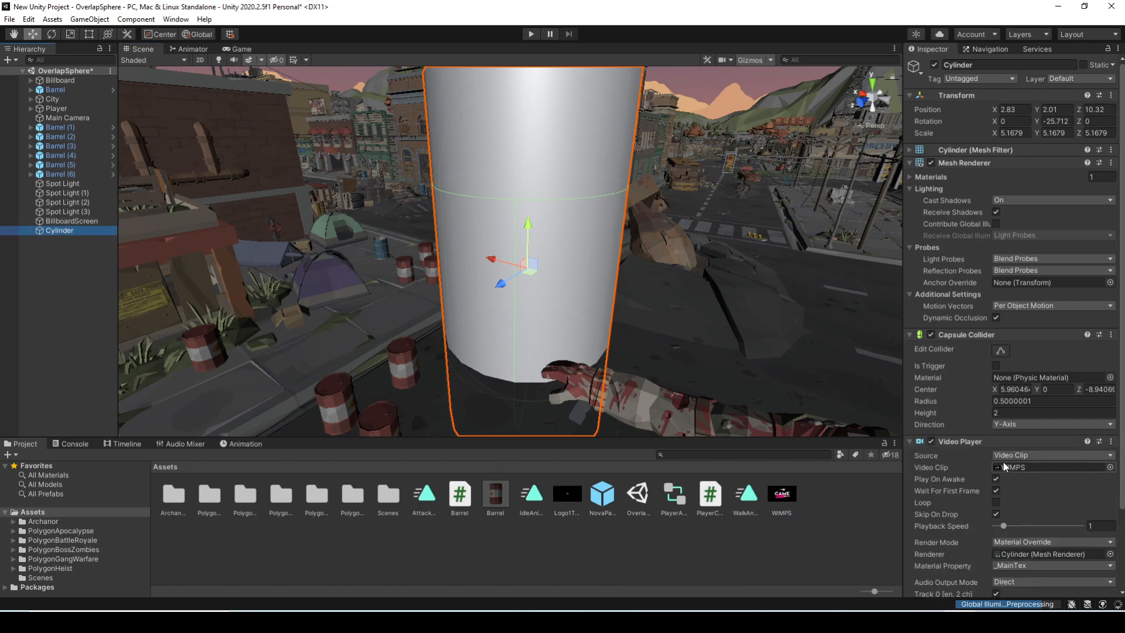
scroll(down, 3)
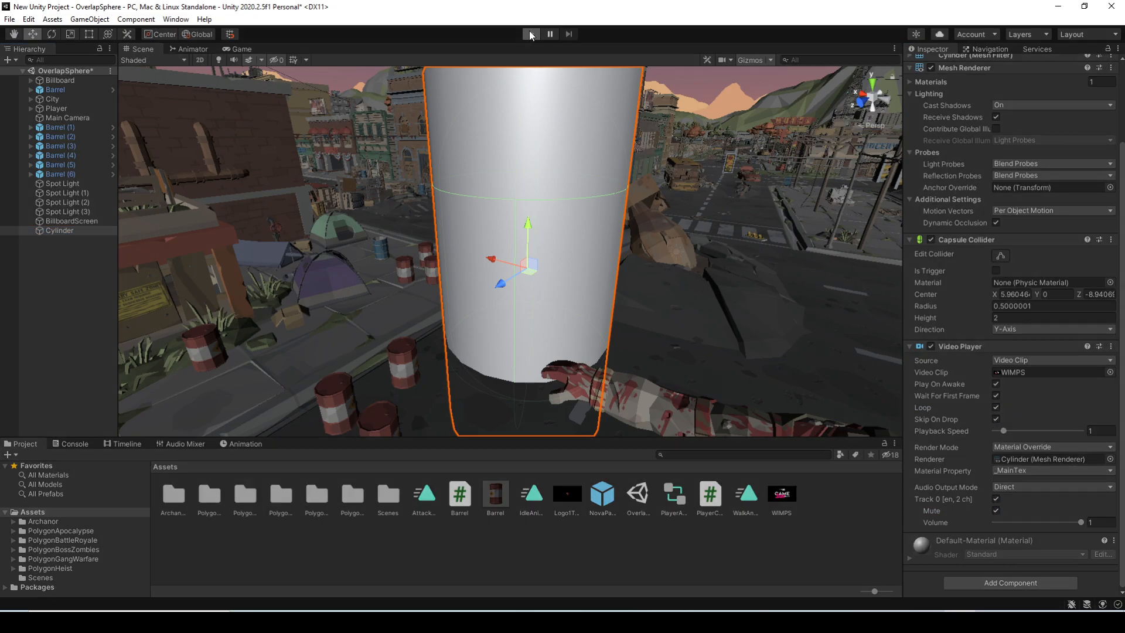
- Play the scene and inspect the video-wrapped cylinder in the Scene view
click(529, 34)
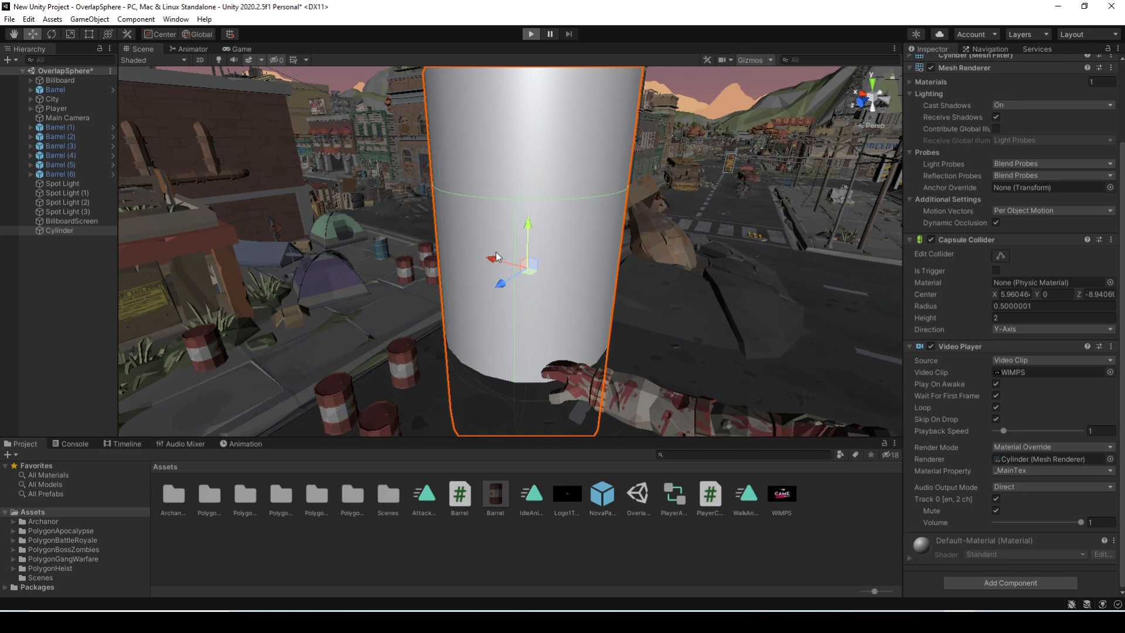
click(530, 34)
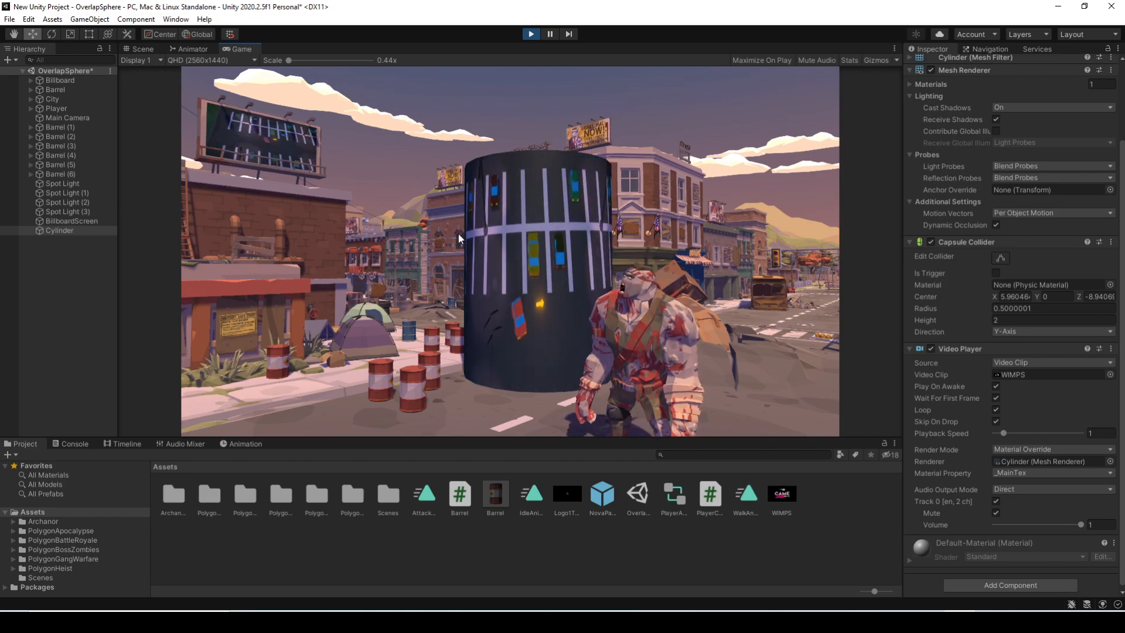
click(137, 48)
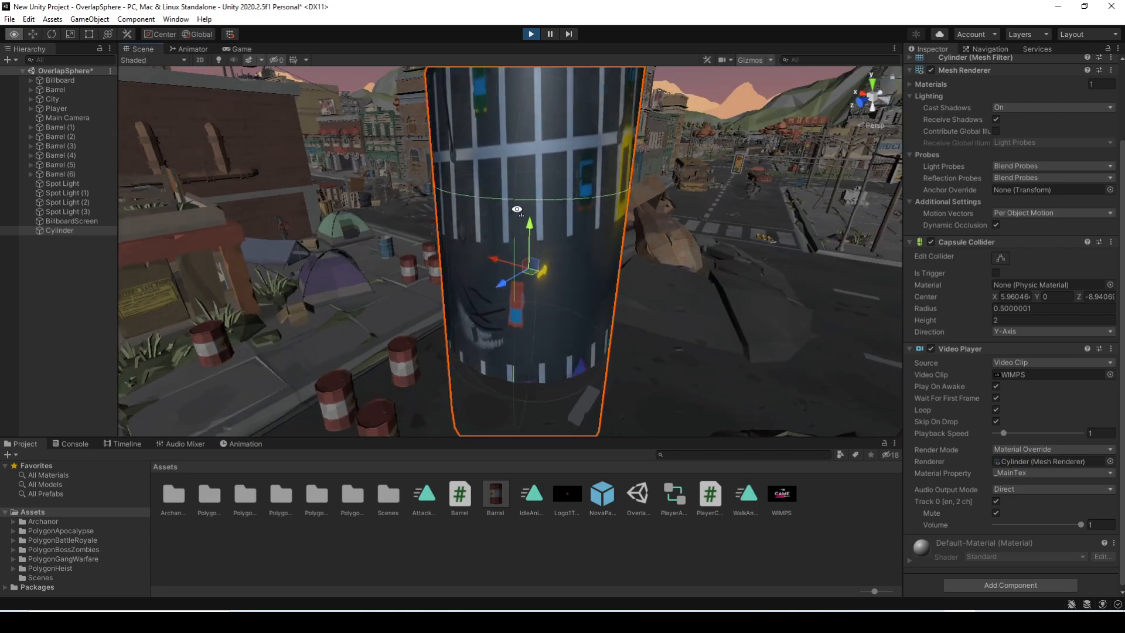